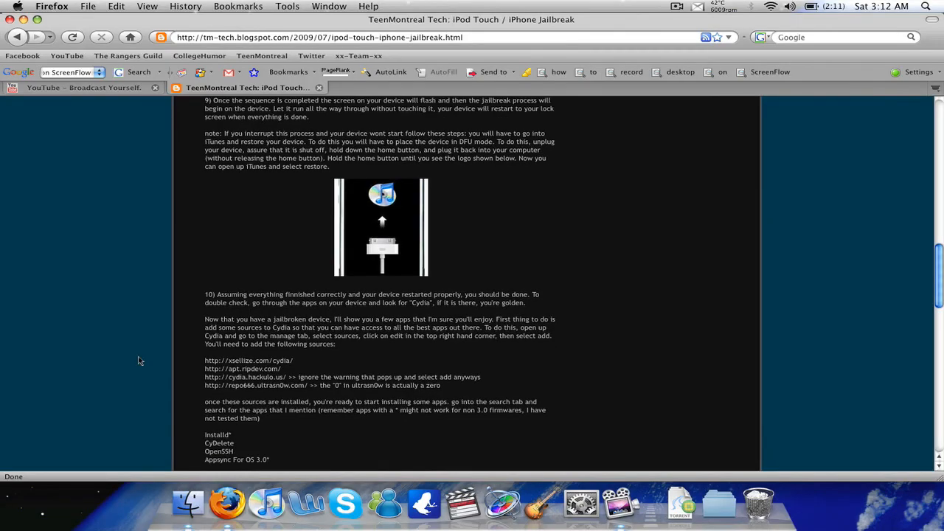
{"action": "scroll", "scroll_direction": "down", "scroll_amount": 3}
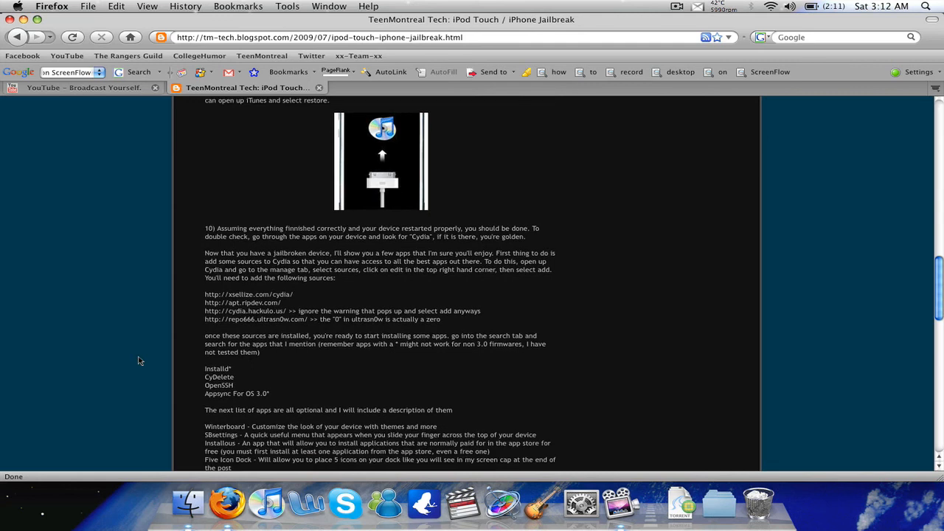